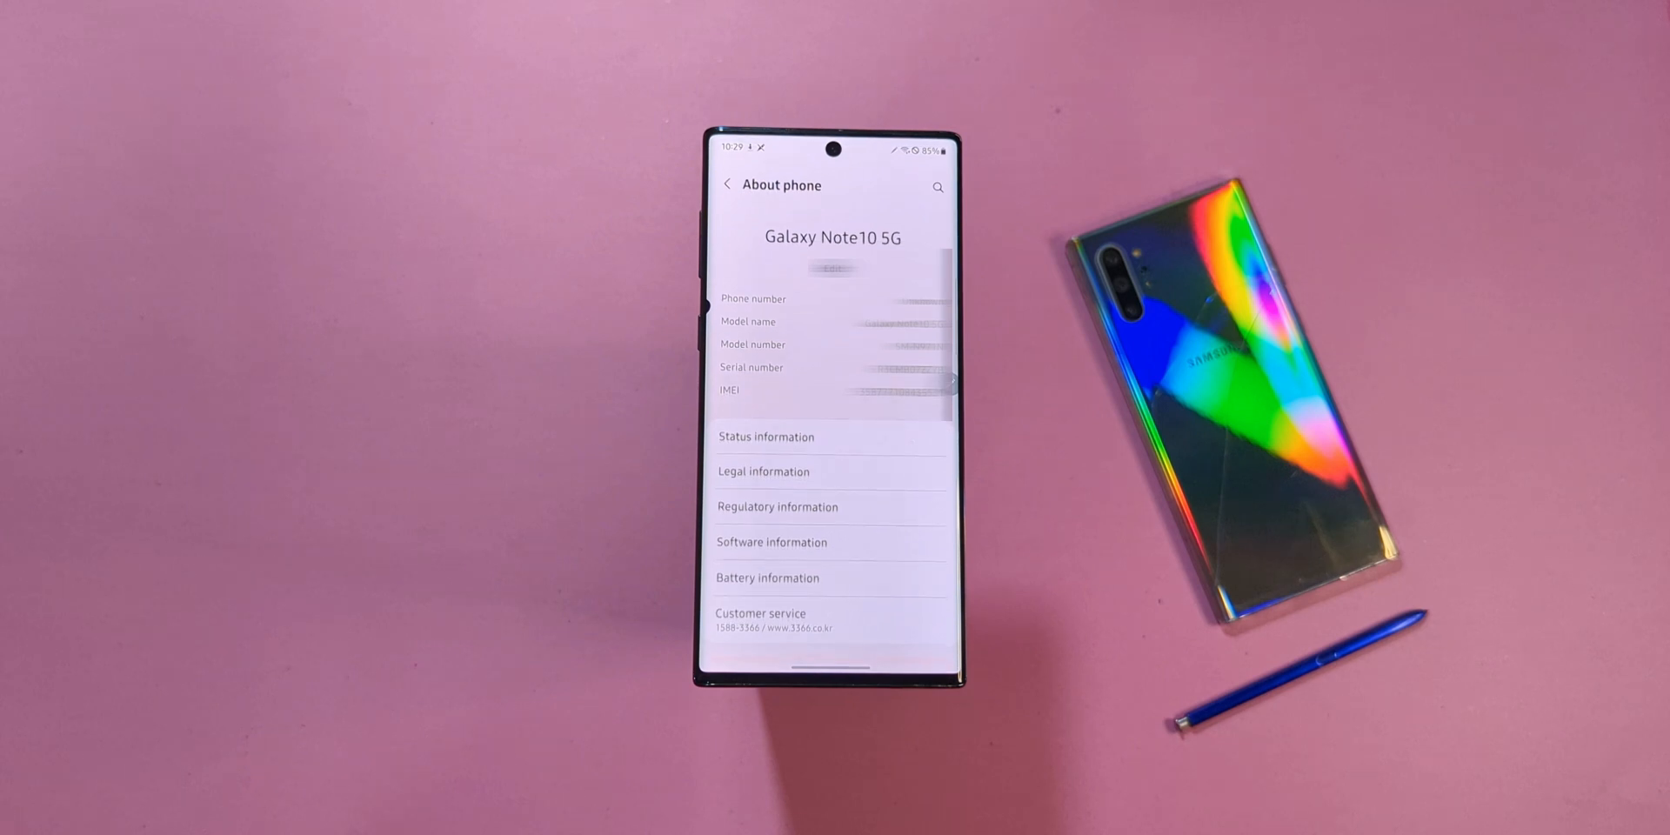
- Go back from About phone to the main Settings list showing Developer options
left_click(771, 542)
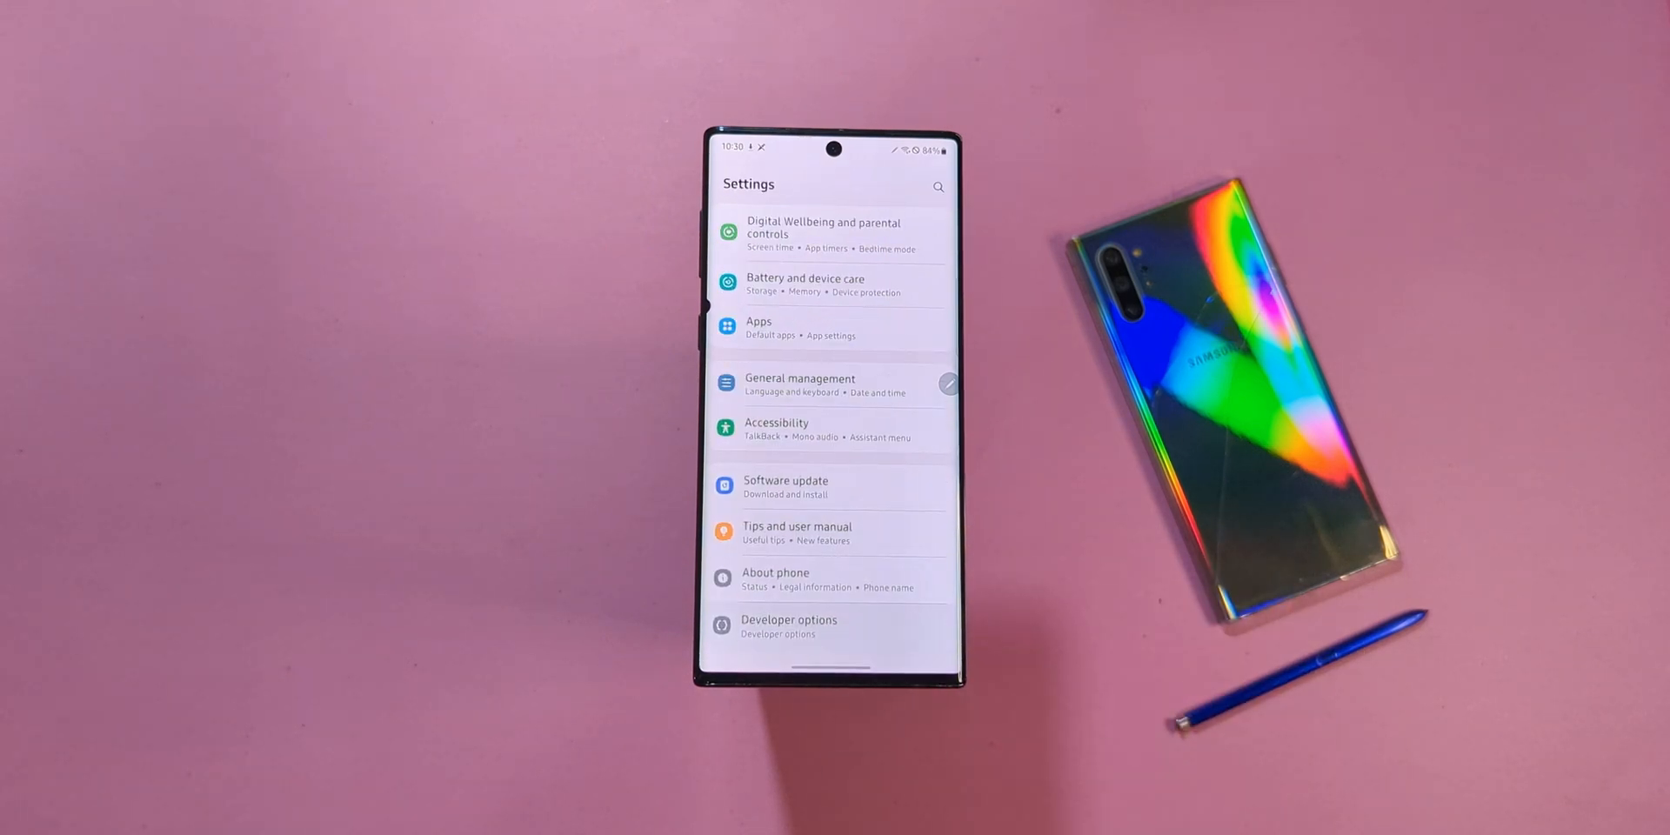
- Enable OEM unlocking in Developer options and confirm the Turn on warning
left_click(788, 626)
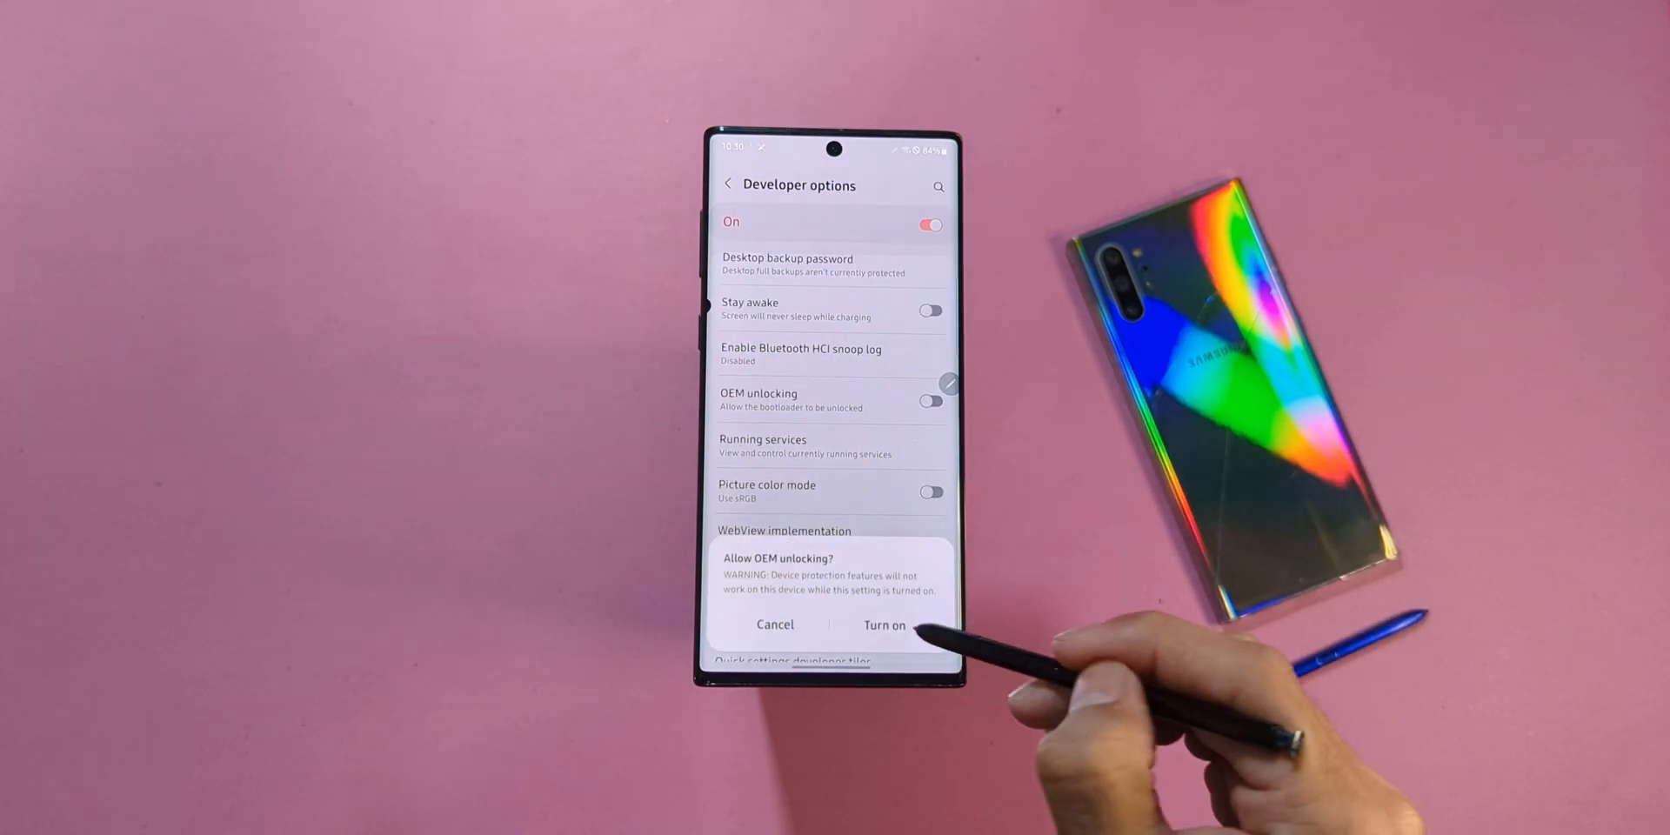
left_click(884, 625)
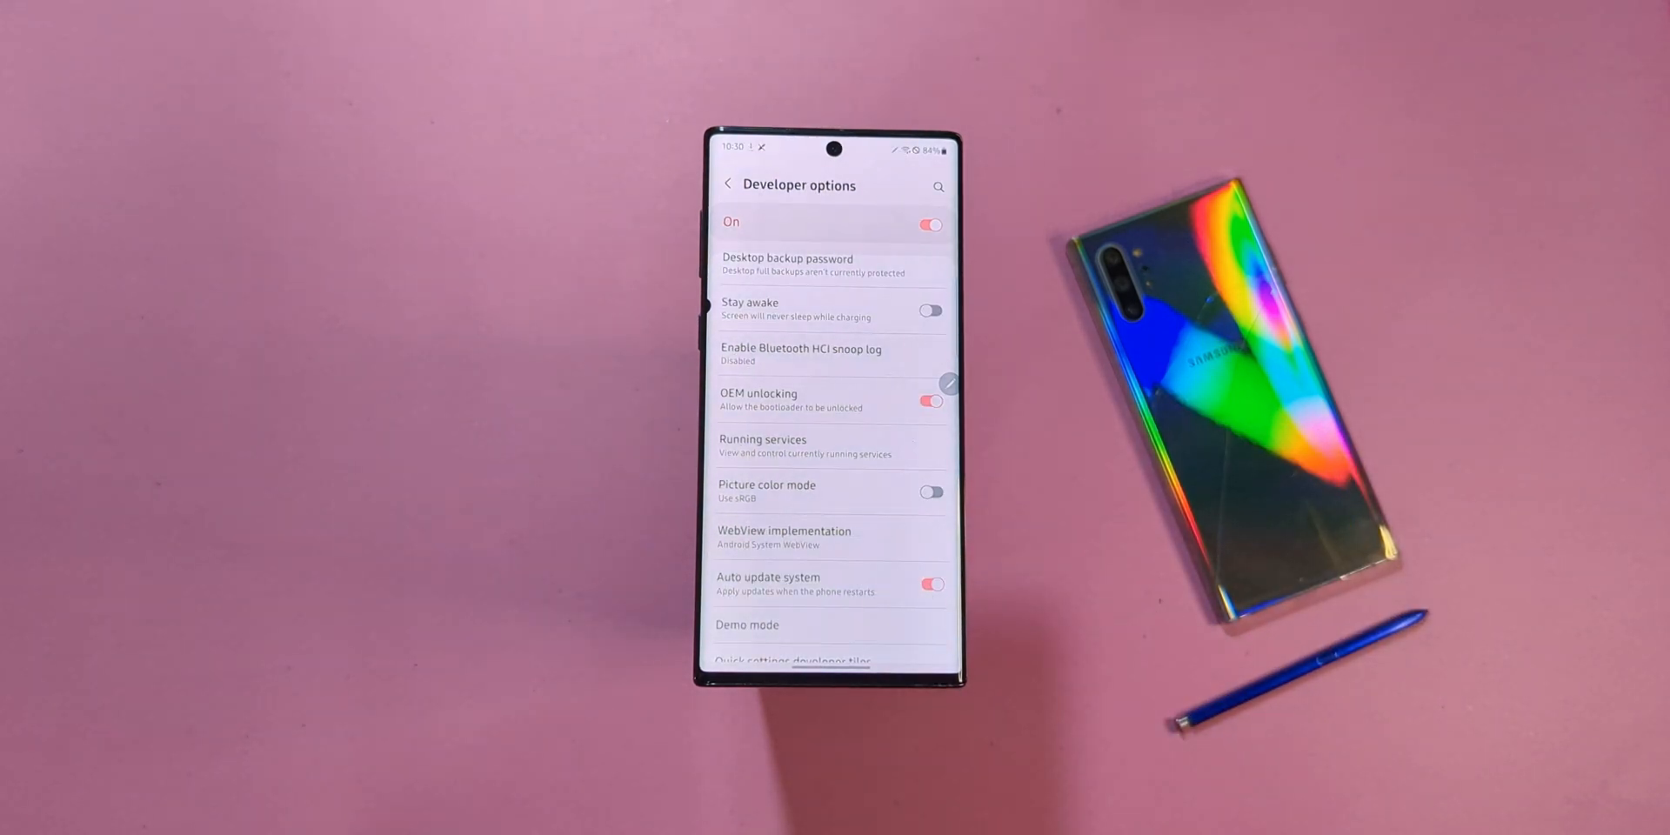